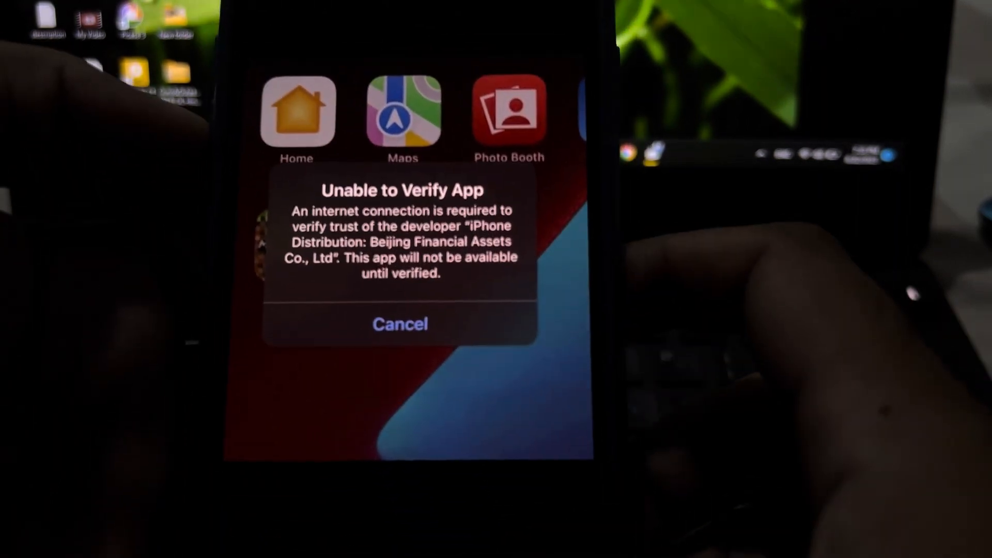
Step: Cancel the 'Unable to Verify App' untrusted developer alert
left_click(399, 324)
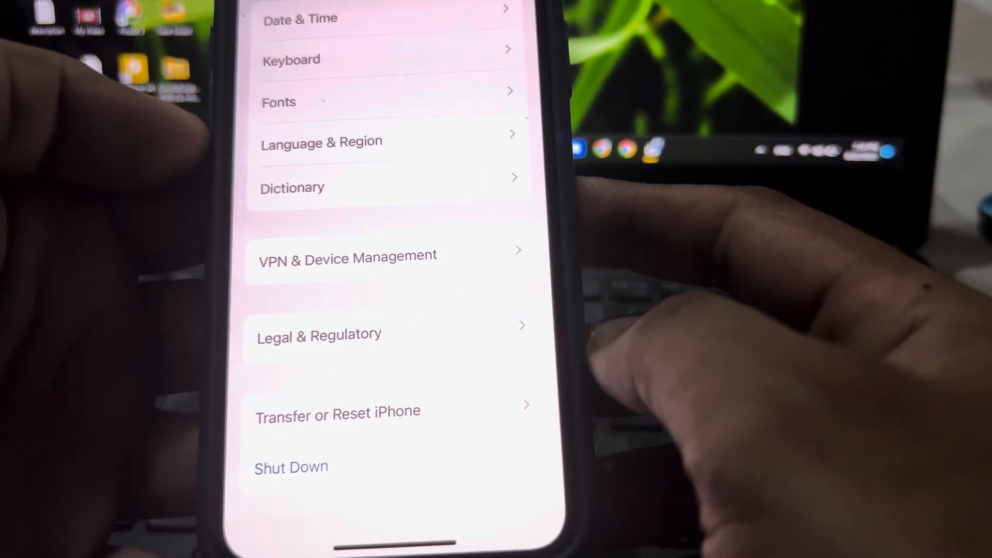
Step: Open Transfer or Reset iPhone and show the Reset options list
left_click(338, 412)
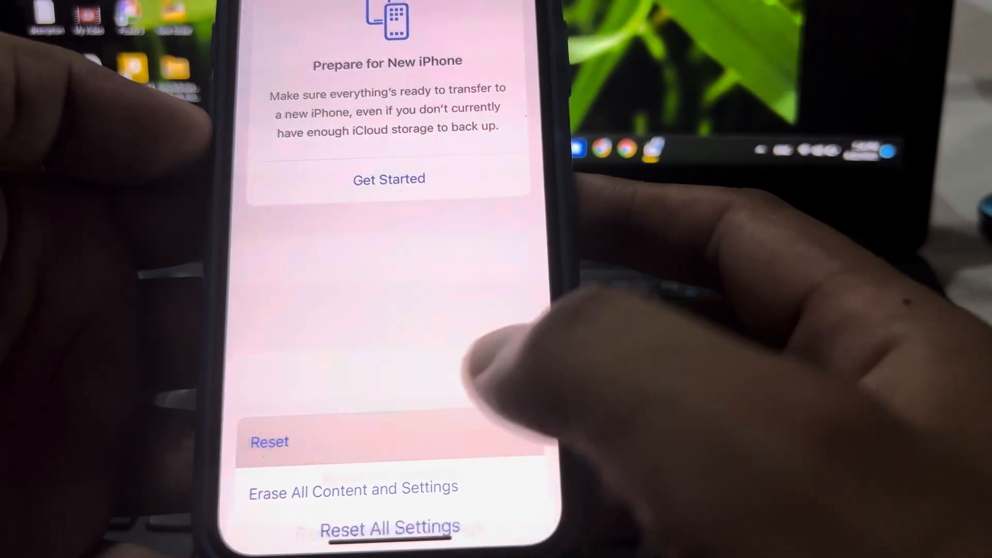
left_click(269, 441)
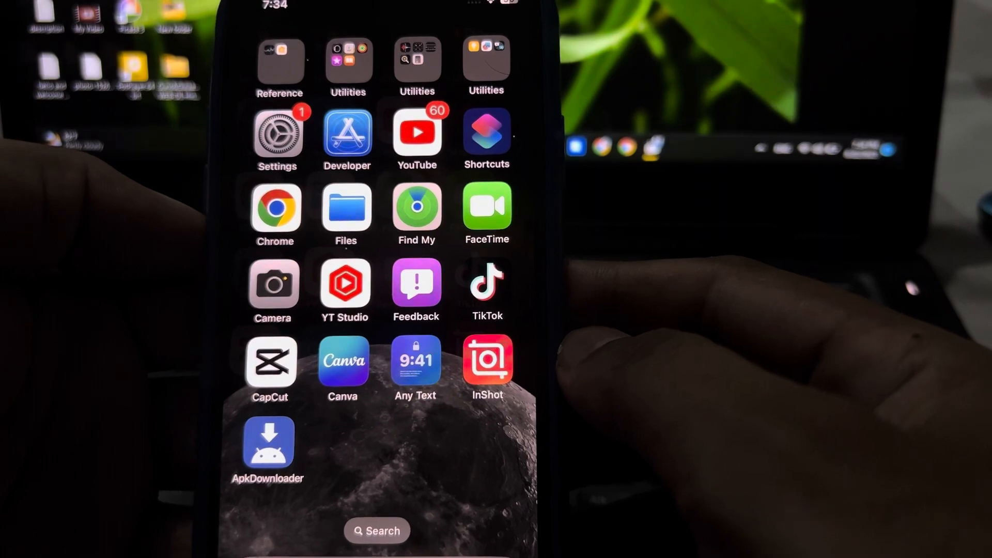
Step: Swipe left to another home screen page with widgets, App Store and Maps
scroll("left", 3)
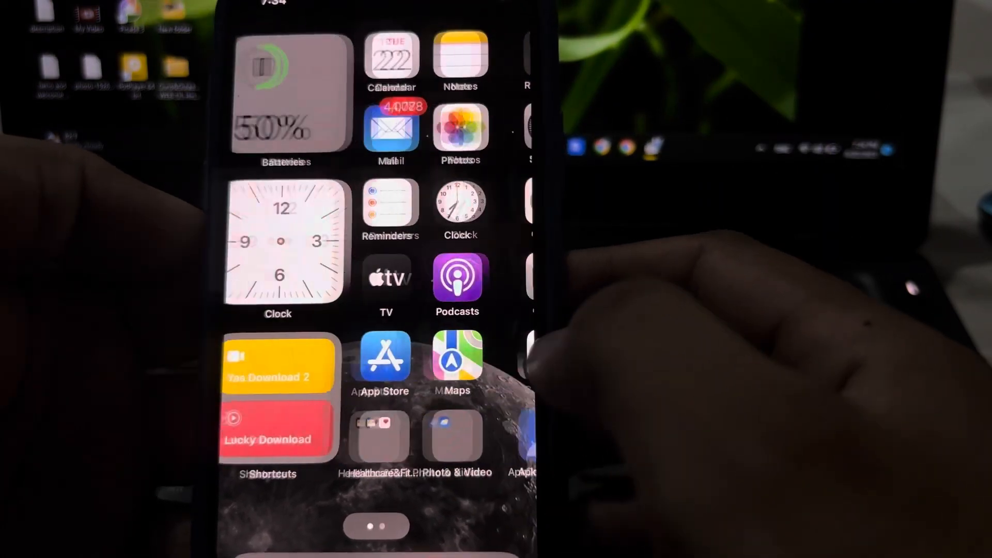